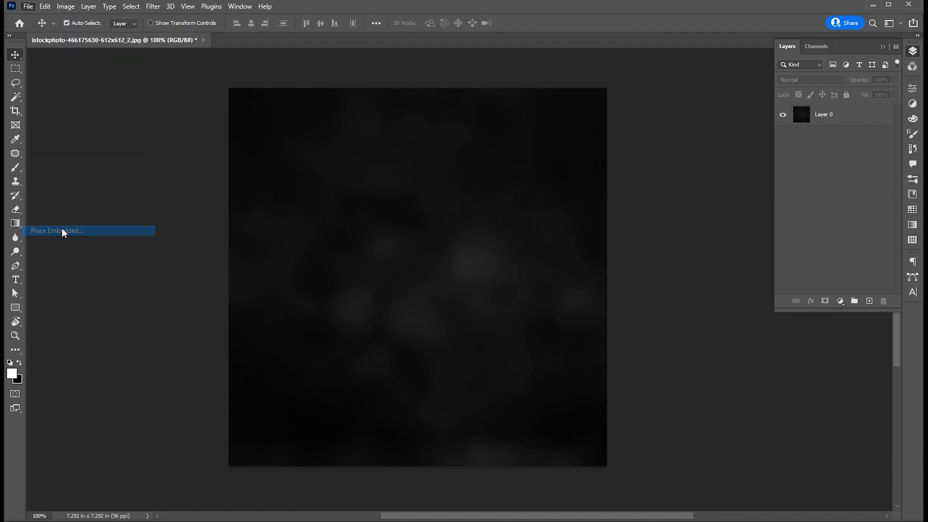
Step: Embed the tomato photo as a new layer and select the tomato with Select Subject
click(56, 231)
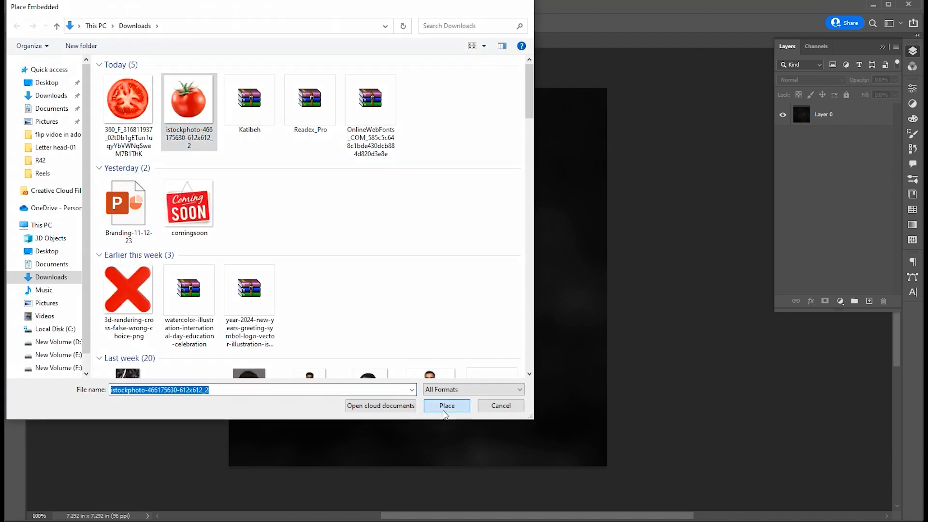
click(446, 405)
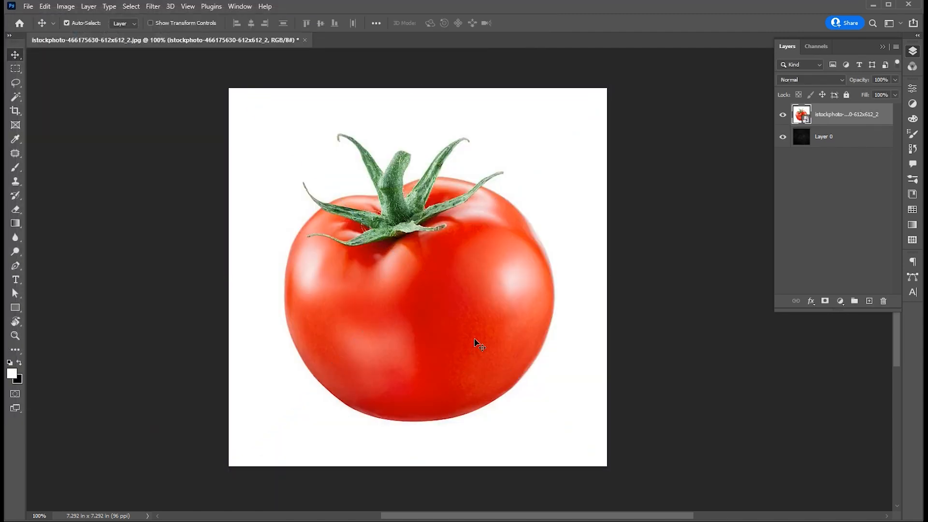
click(130, 7)
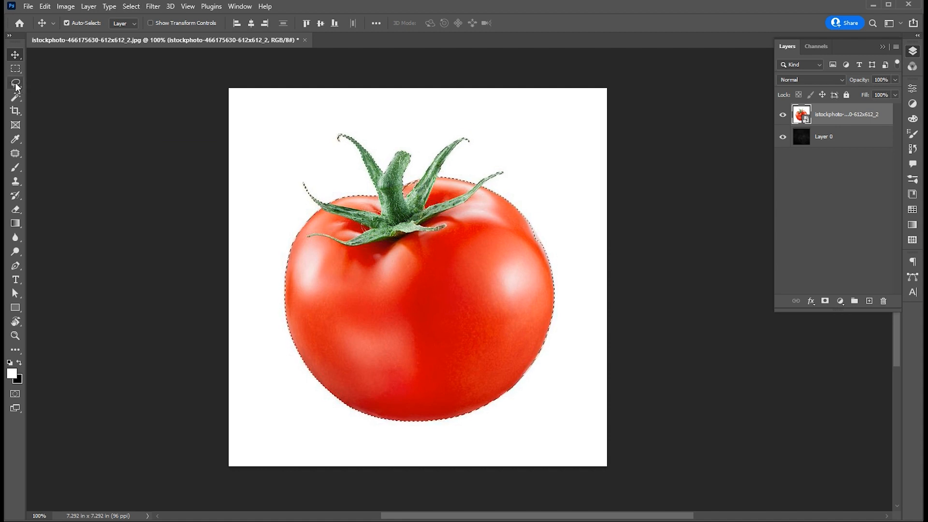
Step: Copy the tomato to its own layer, duplicate it with Ctrl+J, and hide Layer 1
click(14, 82)
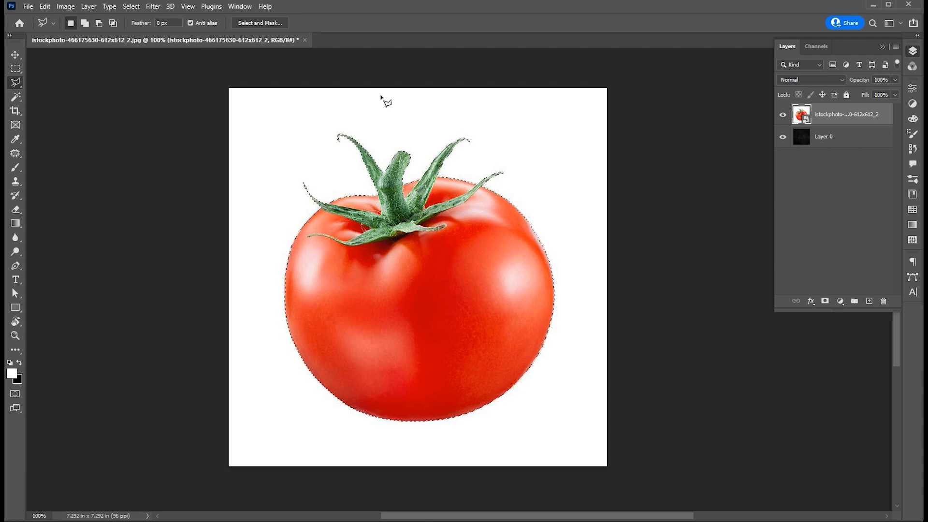
click(90, 6)
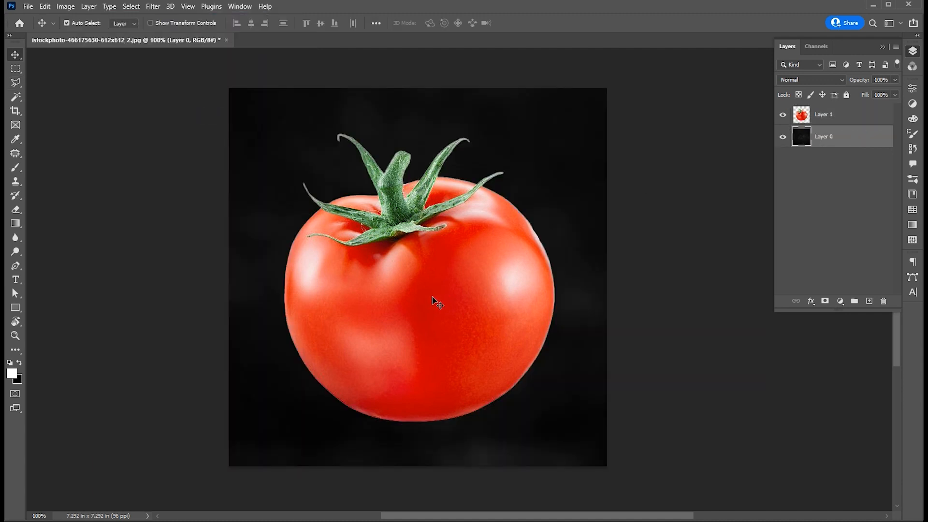
click(824, 114)
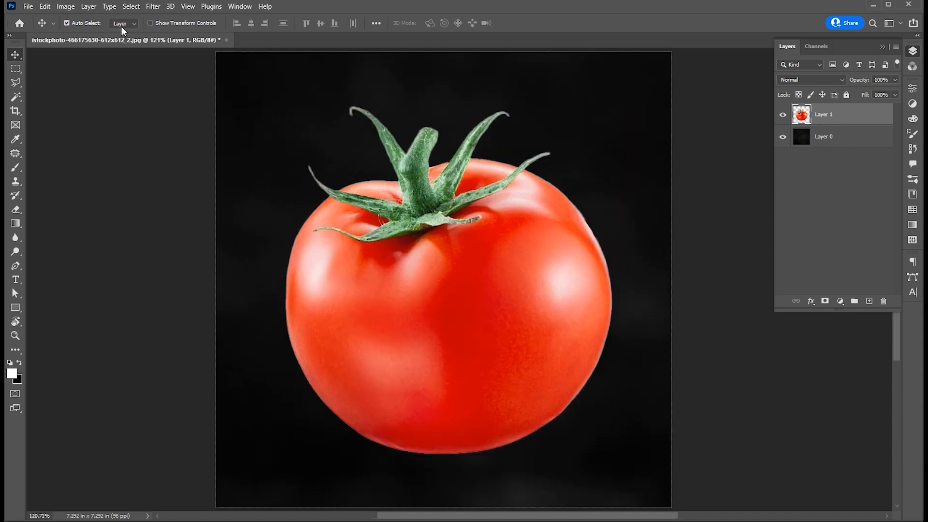
key(Ctrl+J)
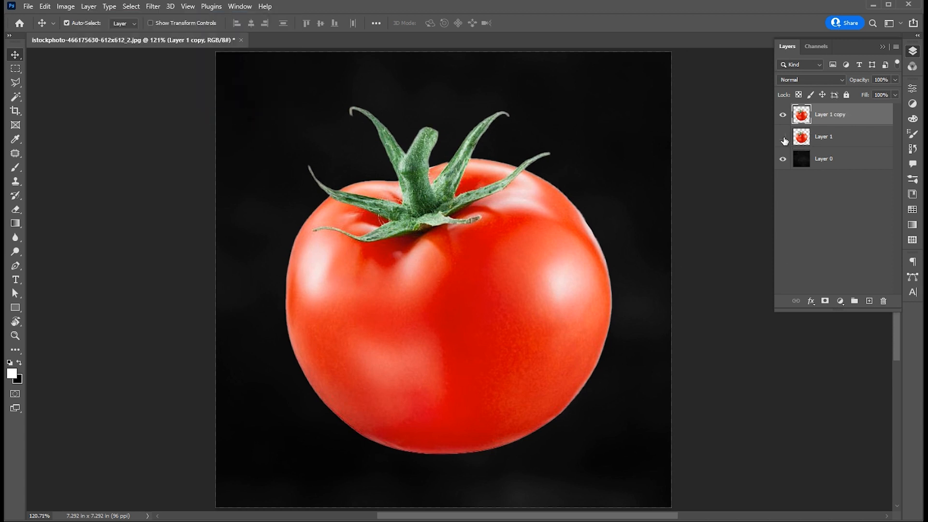
click(782, 137)
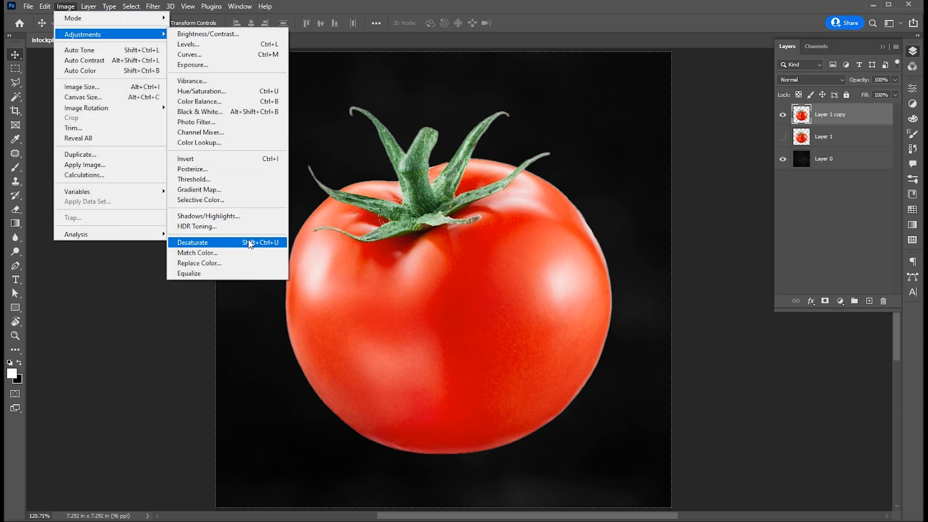
Step: Desaturate the duplicate tomato, set it to Screen, and boost its contrast with Levels
click(193, 242)
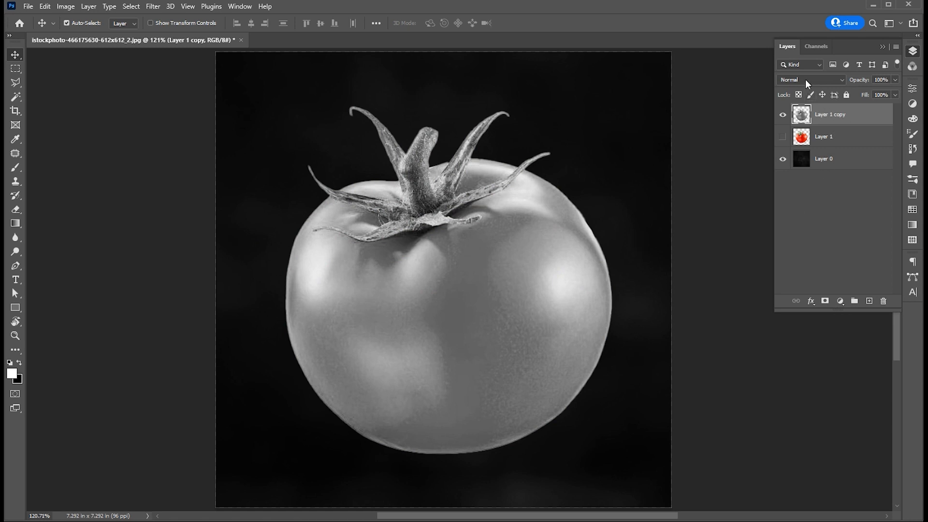
click(810, 80)
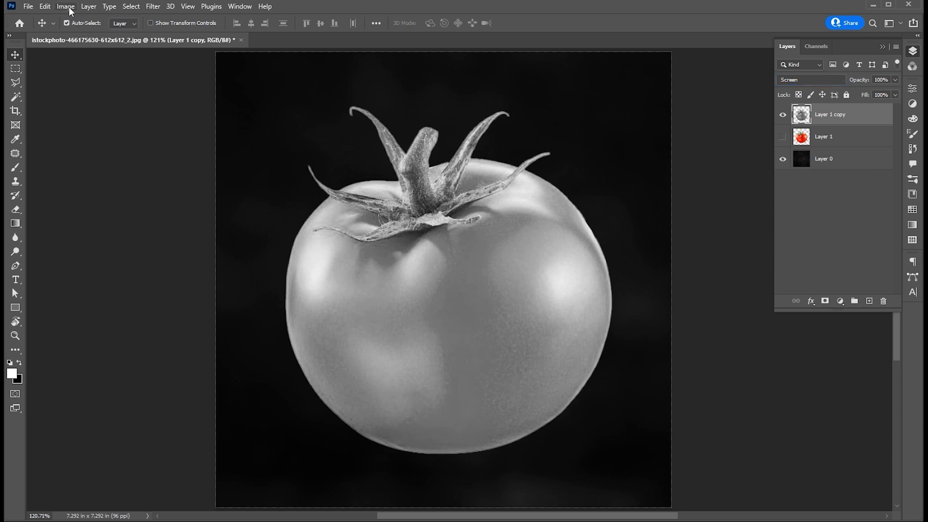
click(66, 7)
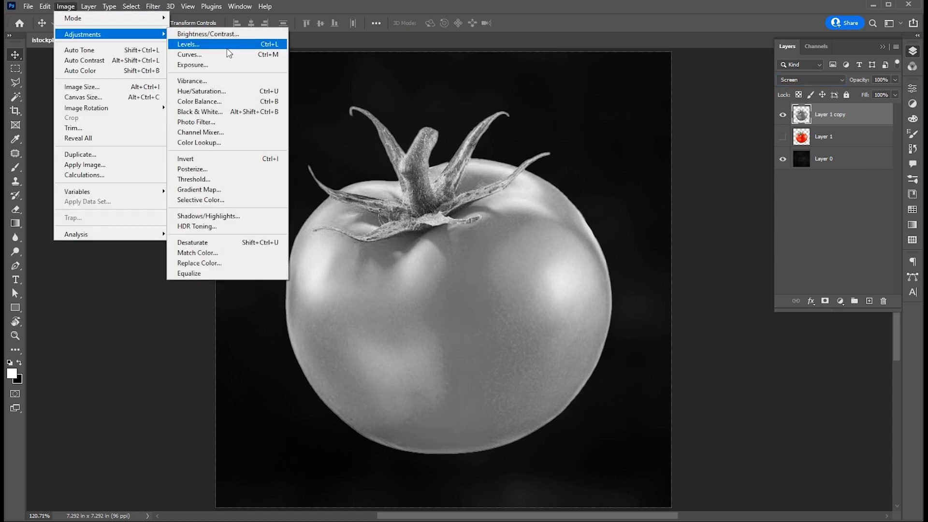
click(189, 44)
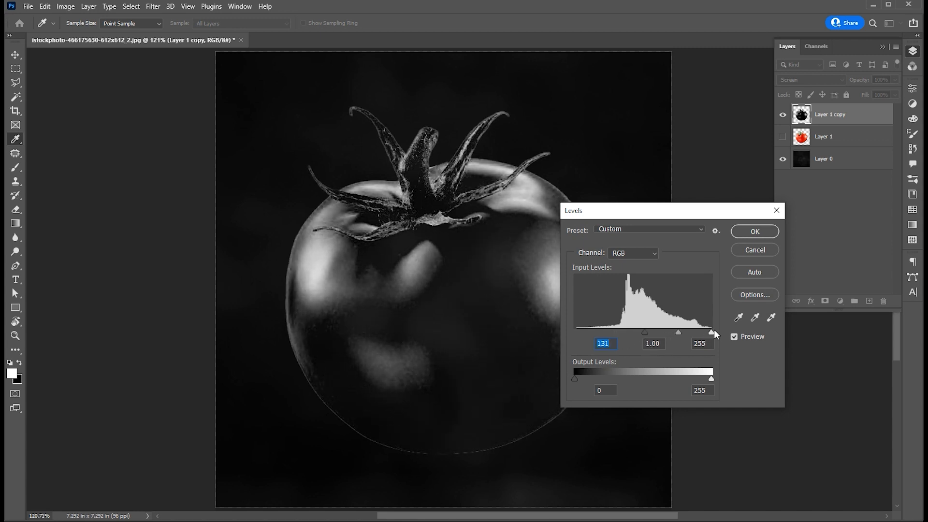
drag(710, 332, 698, 332)
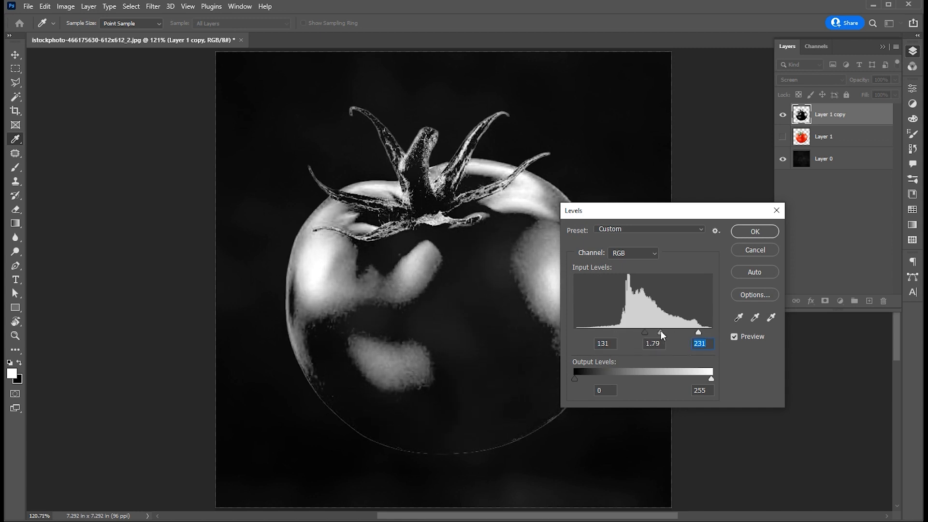
drag(698, 332, 686, 332)
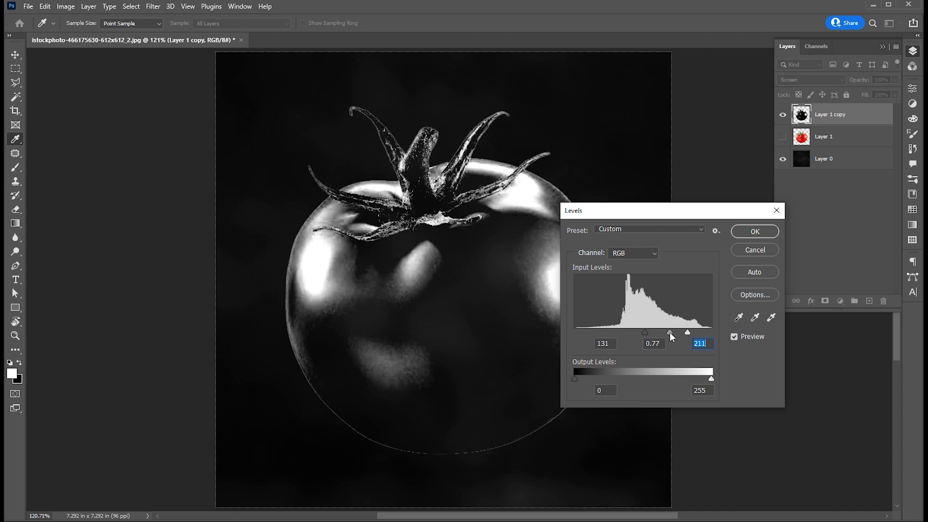
click(754, 232)
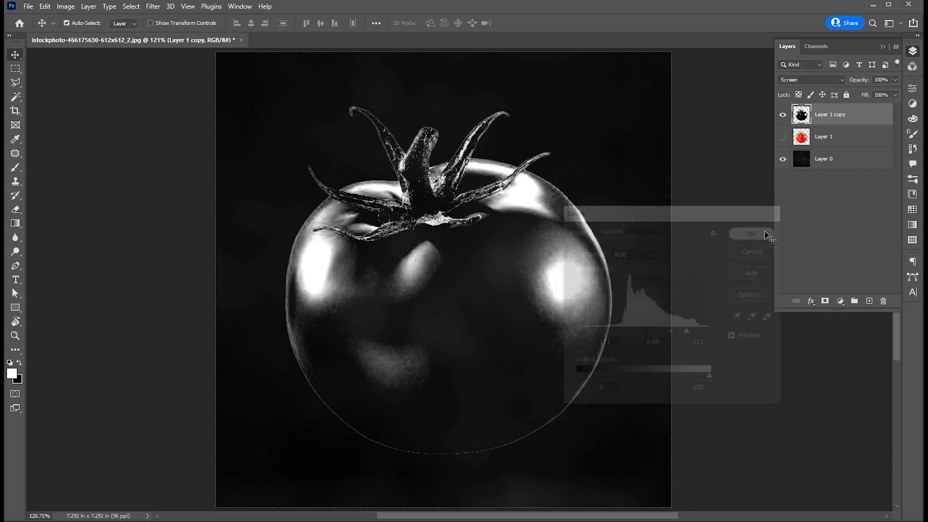
click(750, 233)
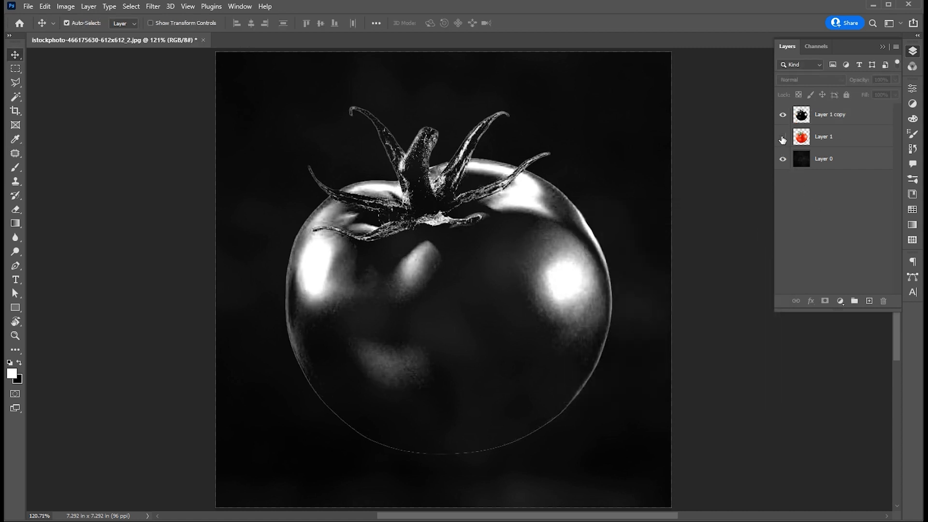
Step: Show Layer 1 again, trace the stem with the Pen, and move a new layer to the top
click(783, 137)
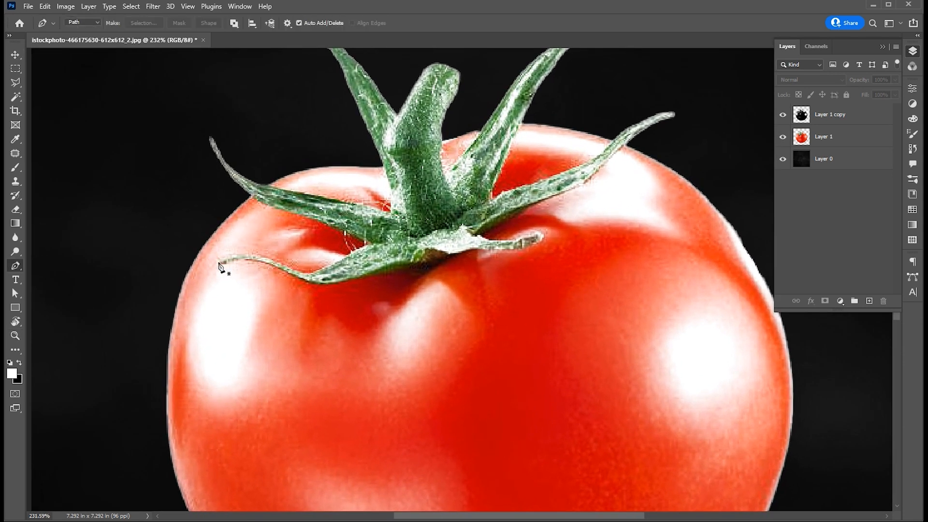
click(375, 253)
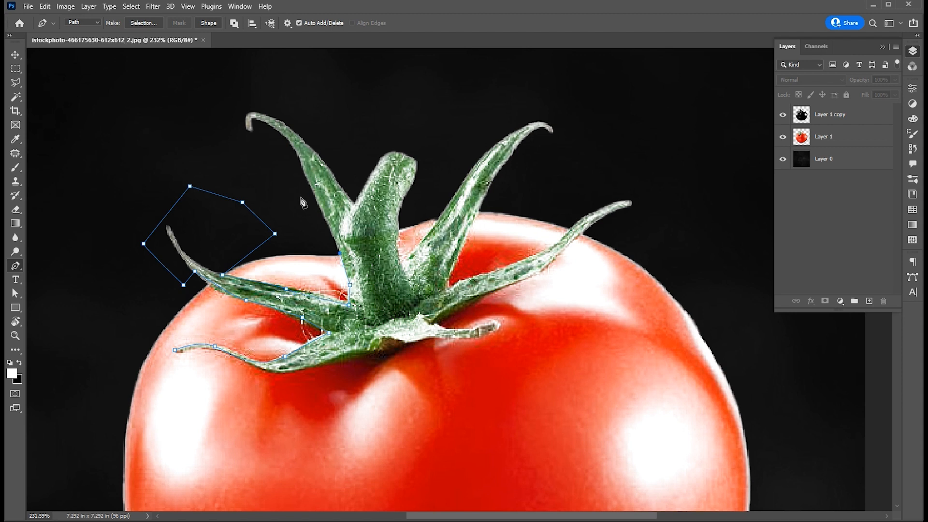
click(477, 218)
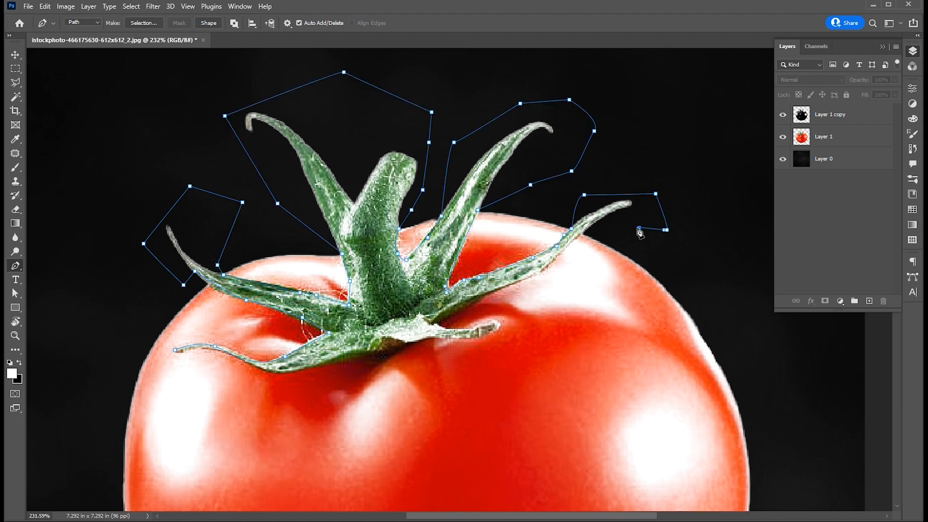
click(480, 336)
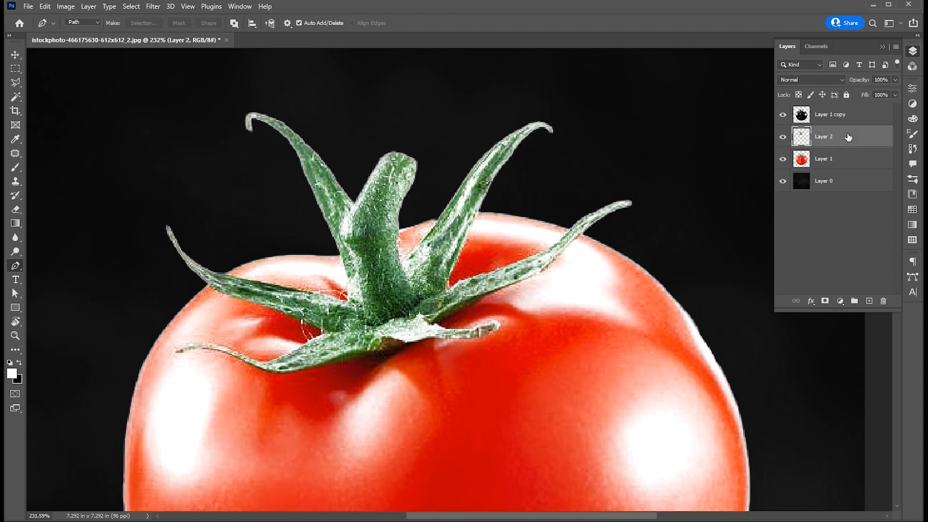
drag(824, 137, 823, 112)
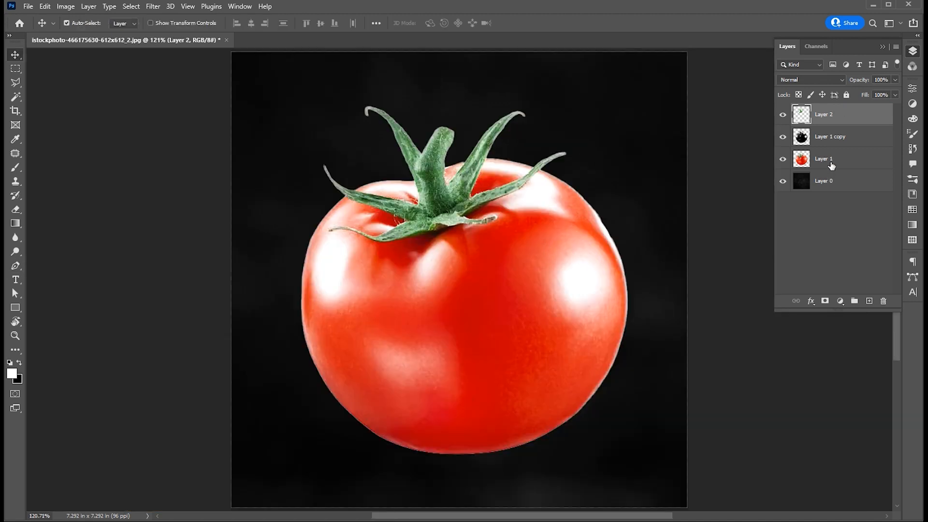
Step: Select the colour tomato layer's mask and pick a Soft Round brush to paint out its top
click(825, 300)
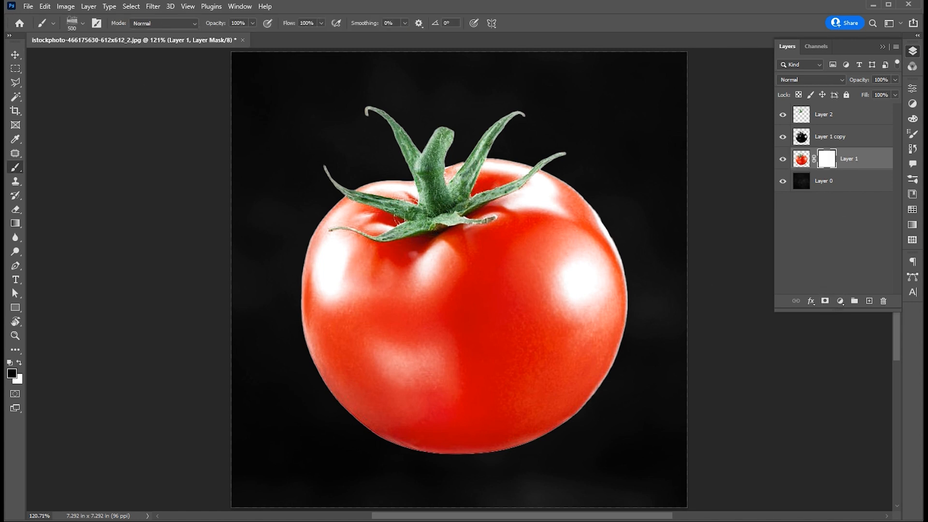
click(85, 25)
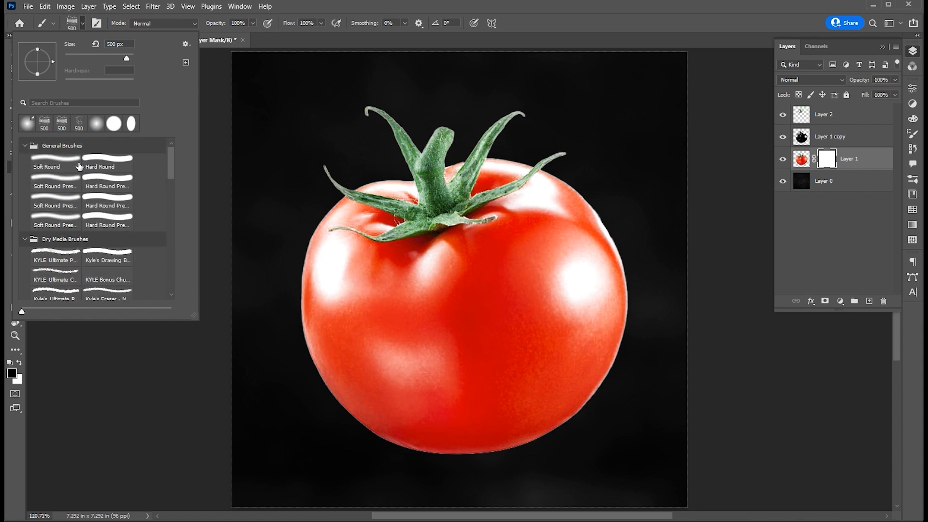
click(54, 166)
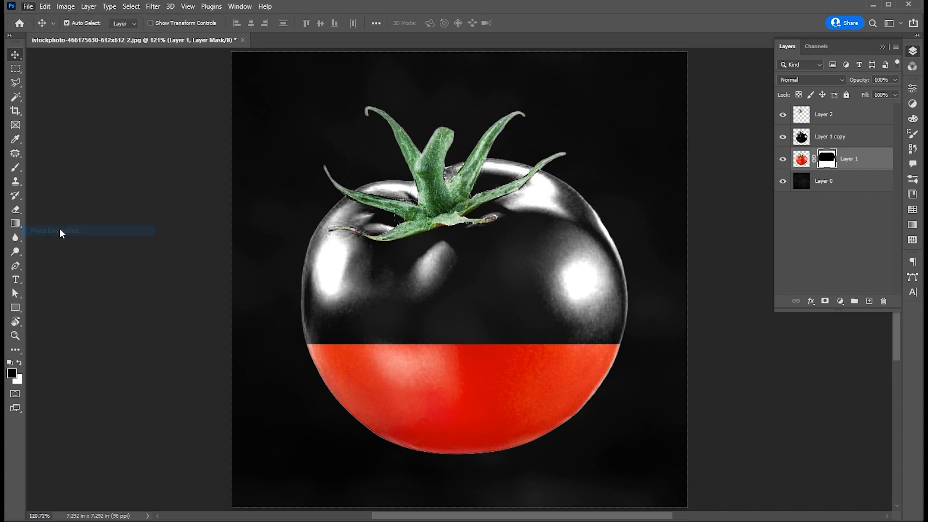
Step: Embed the tomato slice photo, select the slice, and copy it onto Layer 3
click(56, 230)
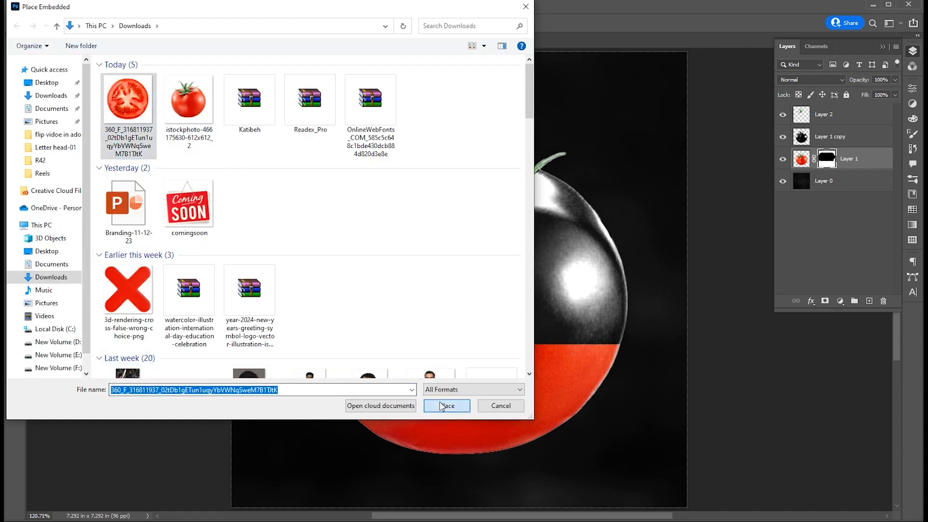
click(446, 406)
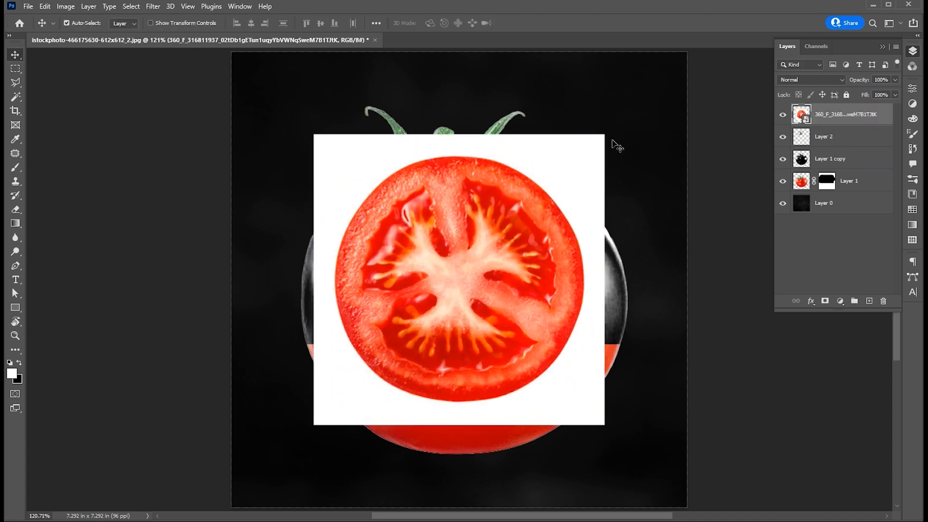
click(131, 6)
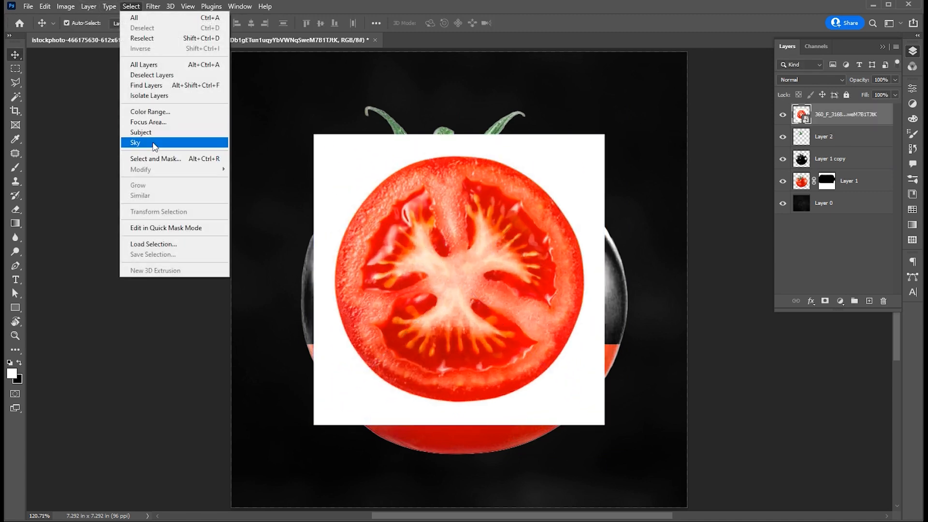
click(136, 143)
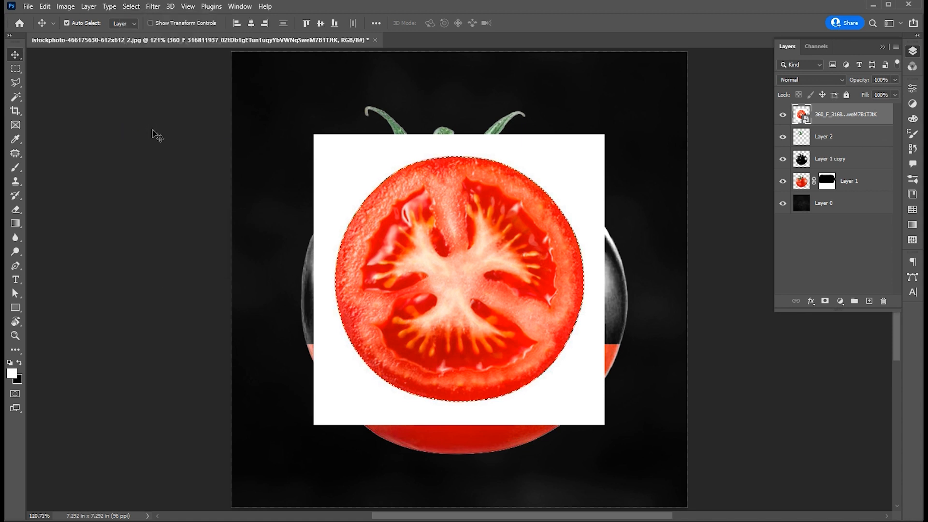
click(91, 6)
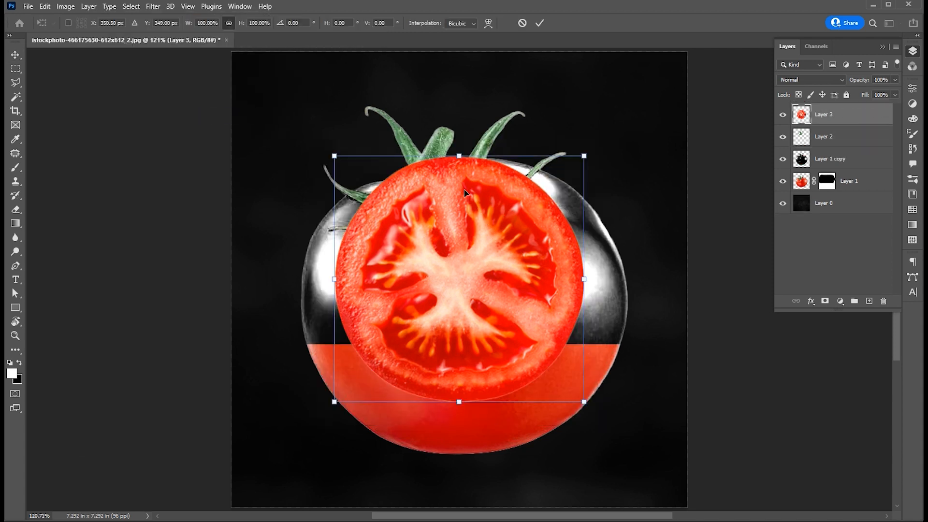
Step: Flatten and stretch the slice into a thin ellipse along the red half's top edge
drag(459, 156, 458, 336)
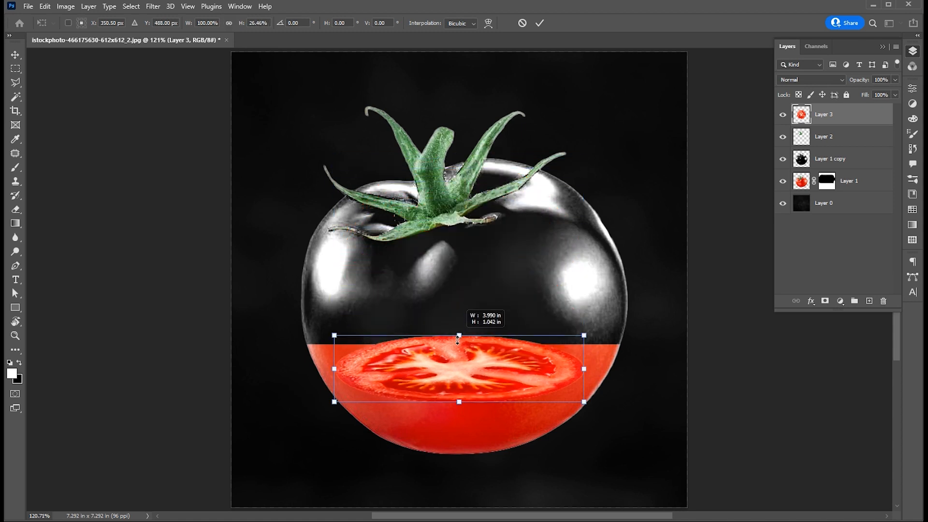
drag(458, 340, 431, 315)
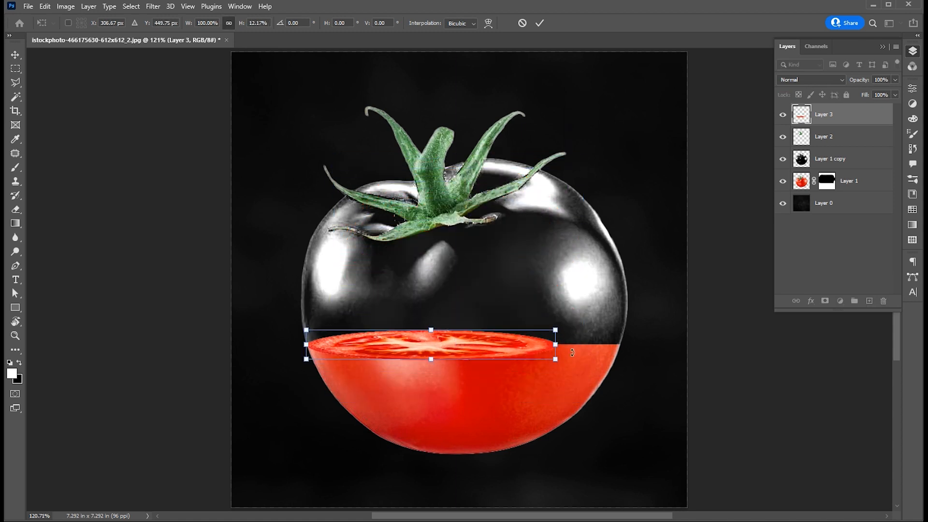
drag(555, 348, 620, 355)
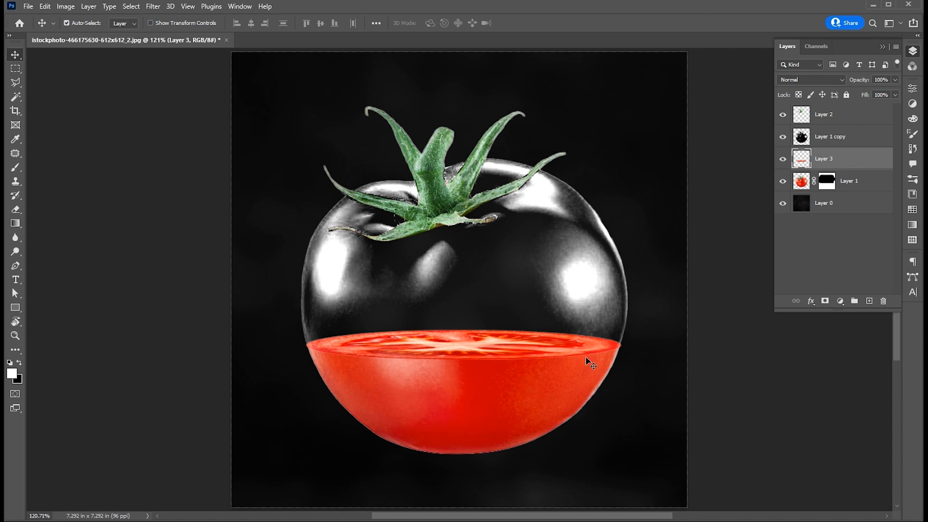
Step: Add a layer mask to Layer 1 copy and commit the slice's fitted shape
click(843, 138)
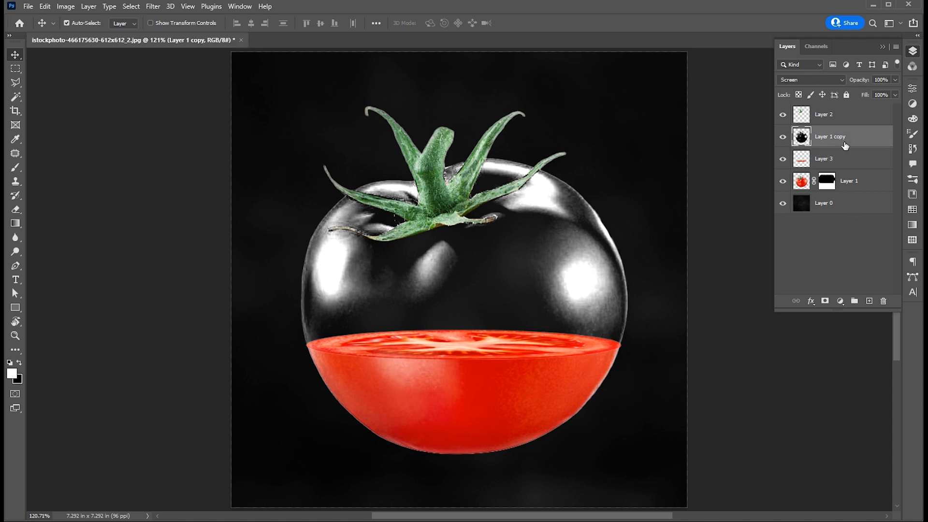
mouse_move(826, 302)
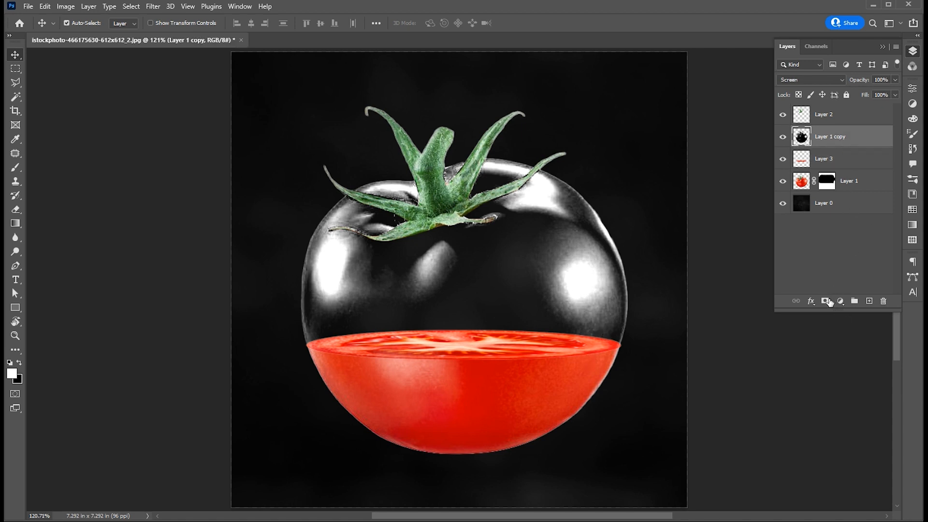
click(825, 301)
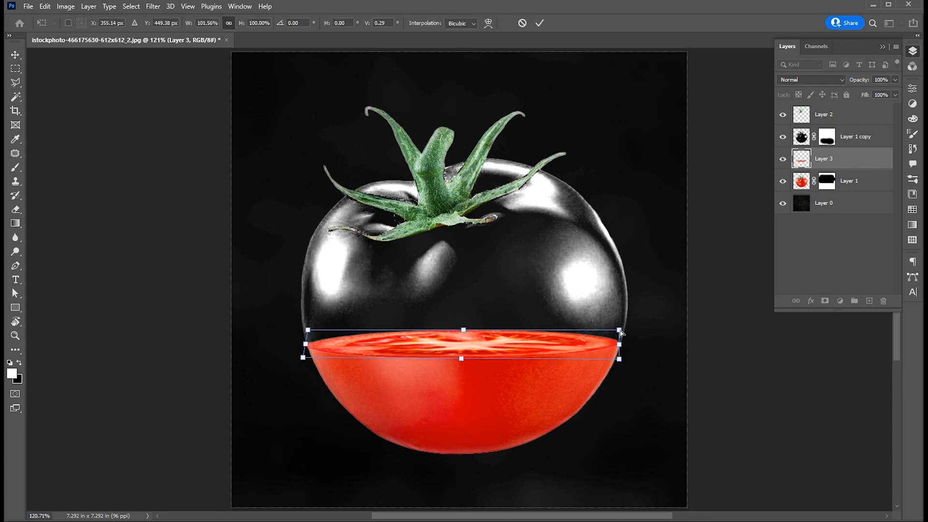
click(539, 24)
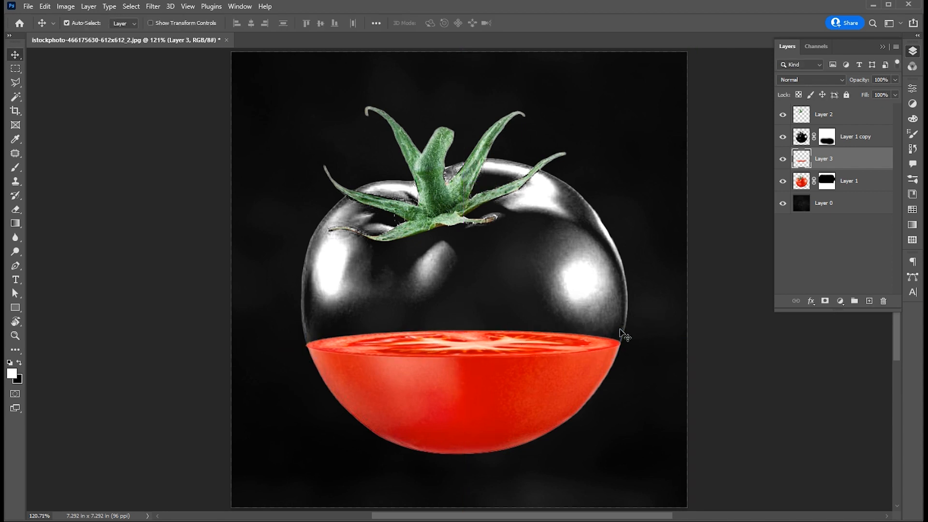
click(15, 168)
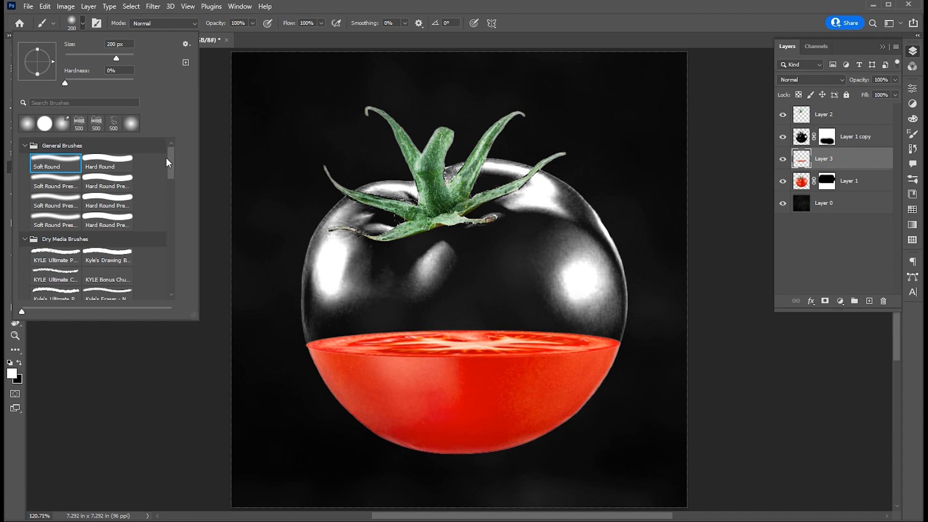
Step: Stamp the water6 splash brush, then move and shrink it around the tomato's lower half
scroll(down, 3)
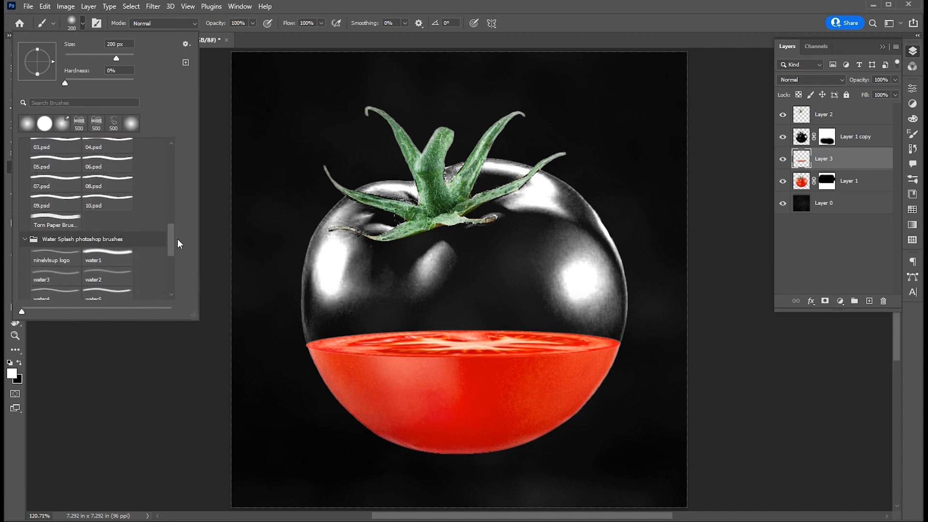
scroll(down, 3)
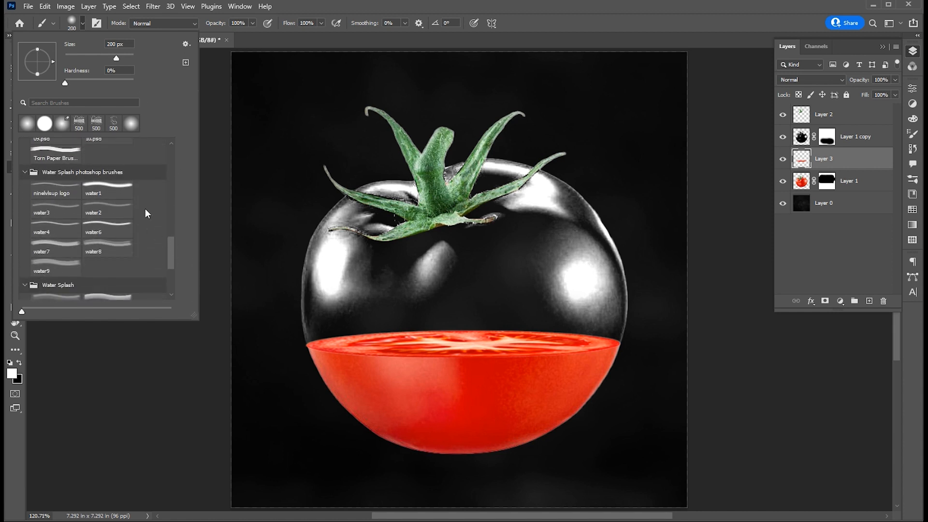
click(107, 248)
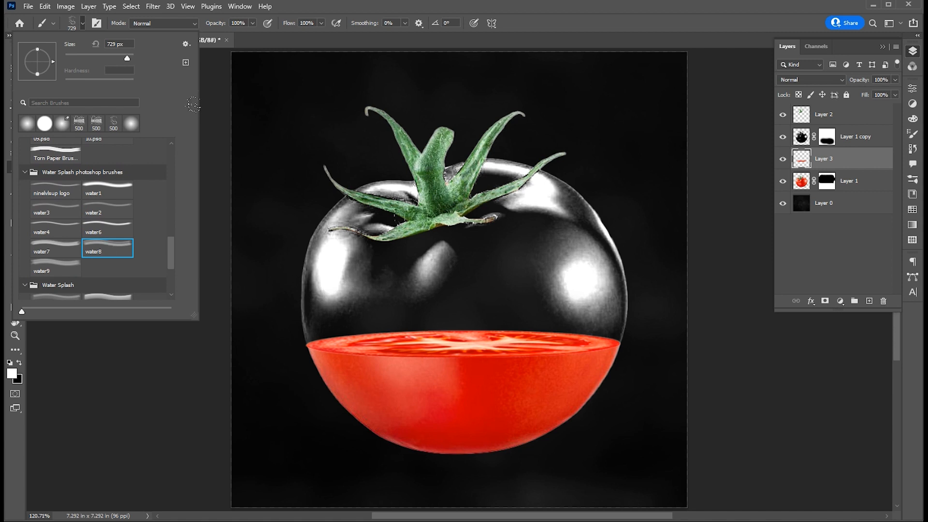
mouse_move(38, 48)
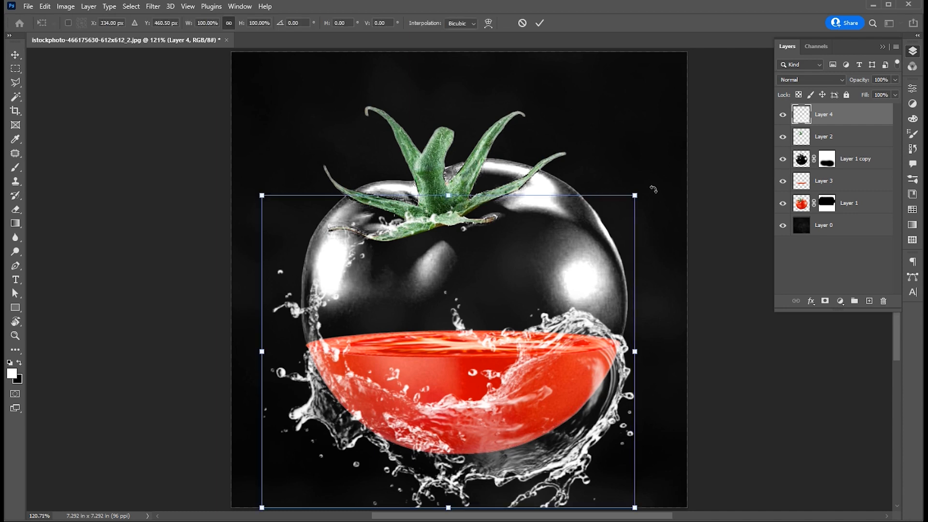
drag(652, 188, 562, 355)
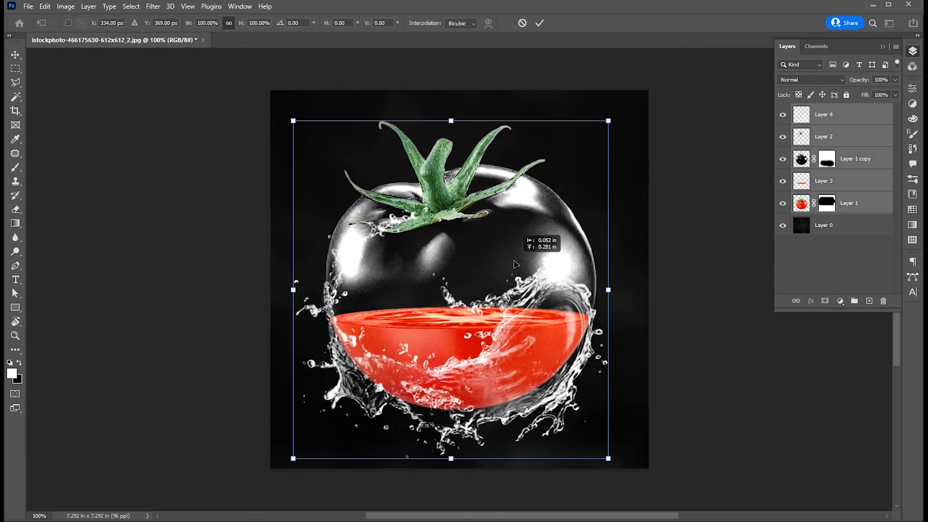
drag(607, 121, 592, 136)
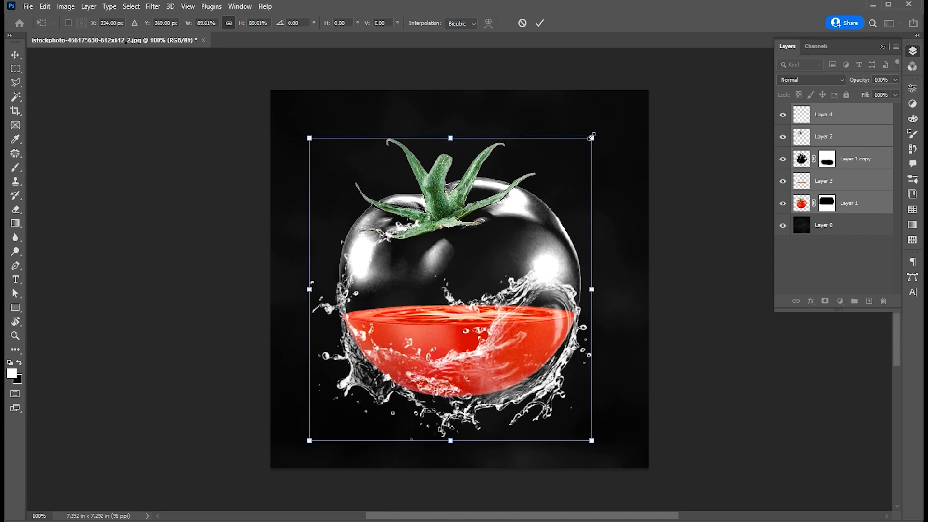